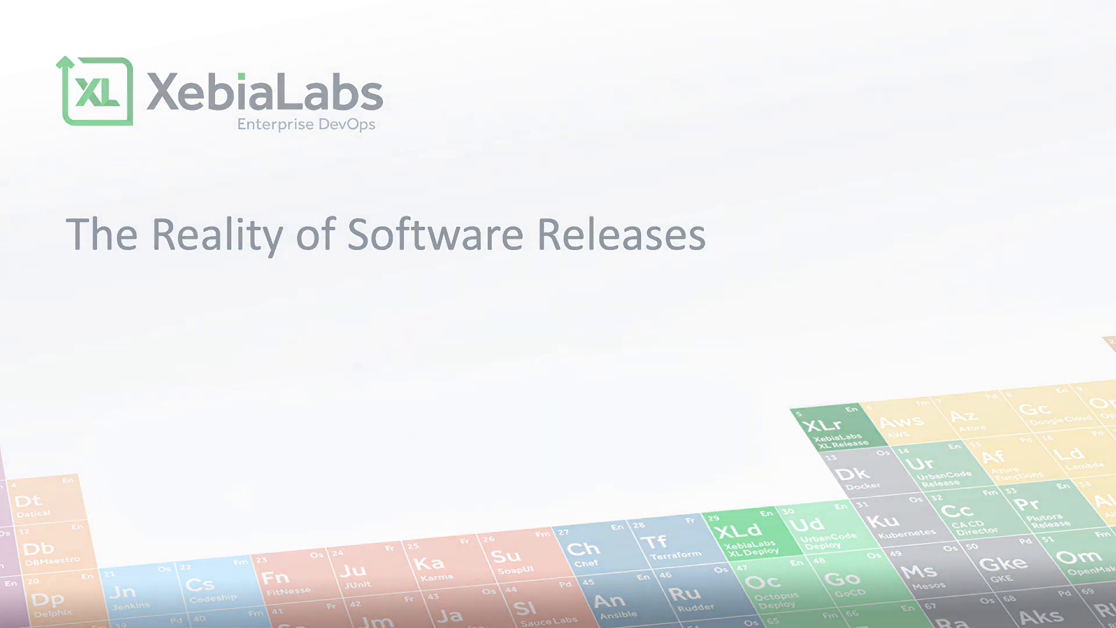
Advance the presentation past the title slide into XL Release
key(Right)
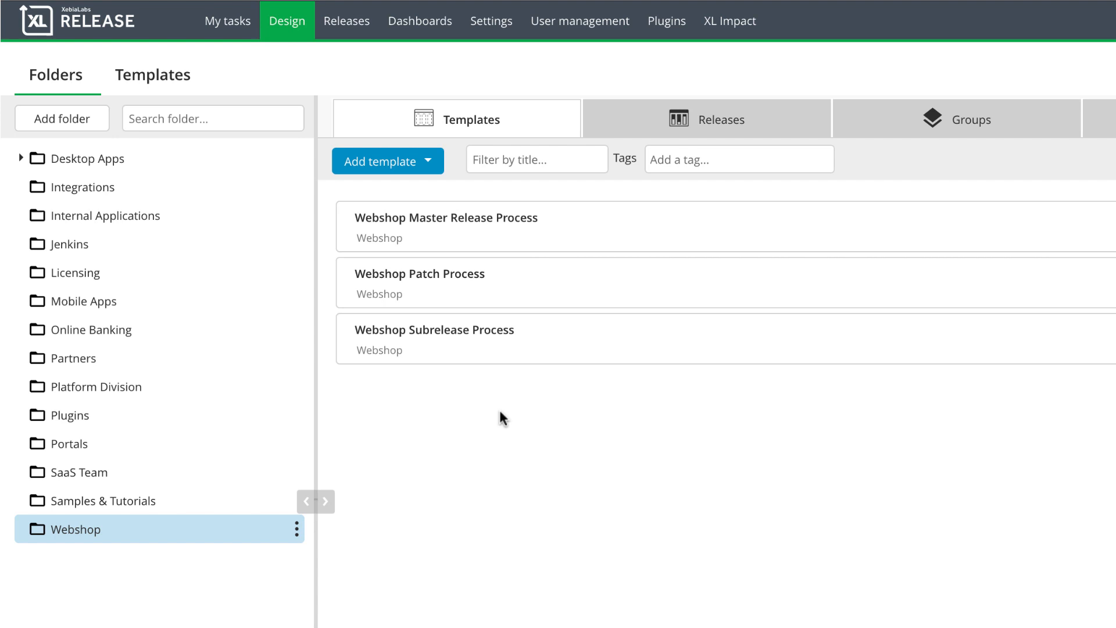
Open the Webshop Master Release Process template from the Webshop folder's templates
click(447, 226)
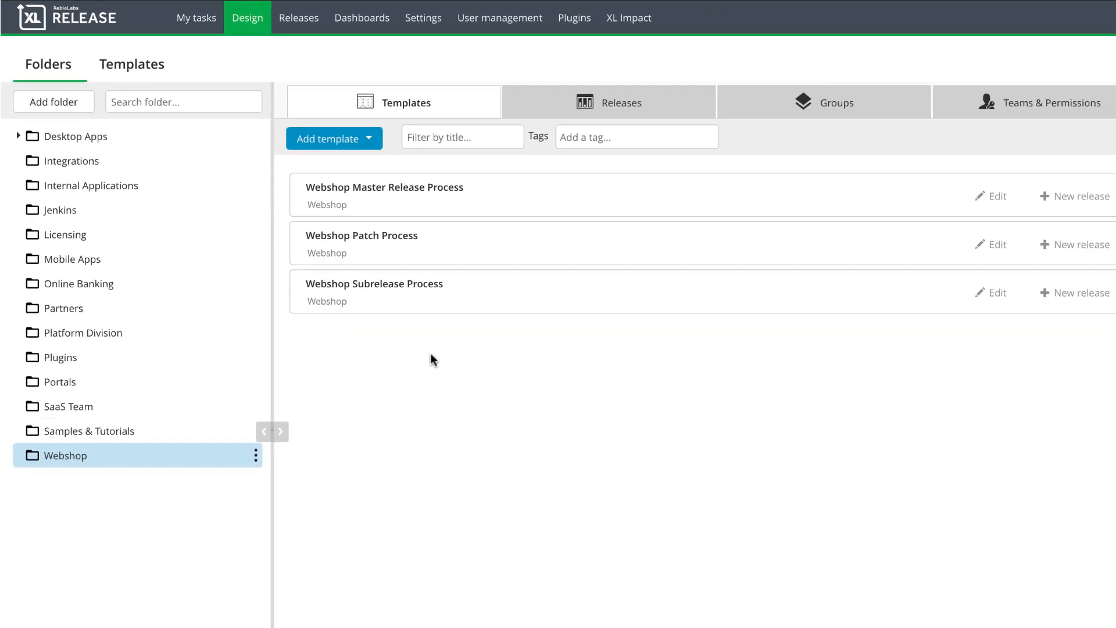
click(384, 187)
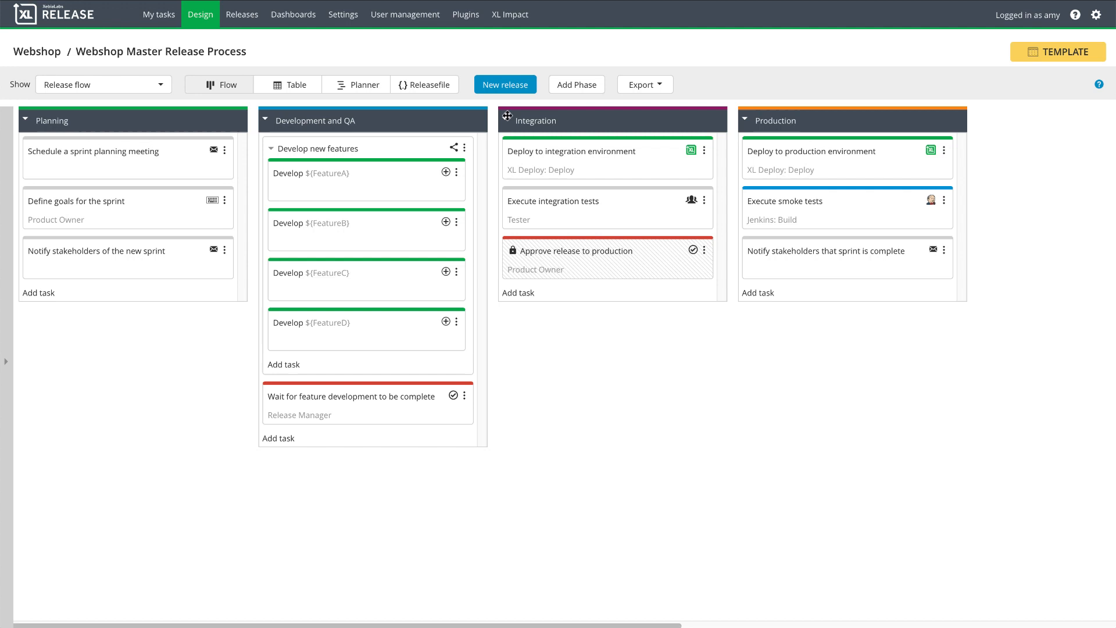
Create and start release 'Webshop 4.0.0', then open the sprint goals task
click(504, 85)
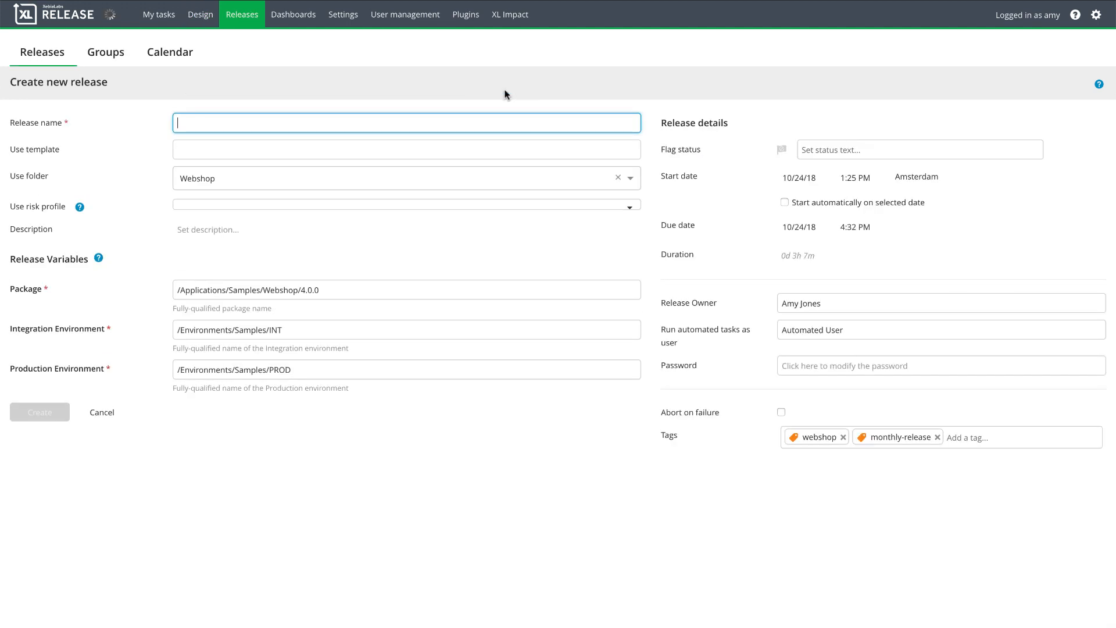
text(Webshop 4.0.0)
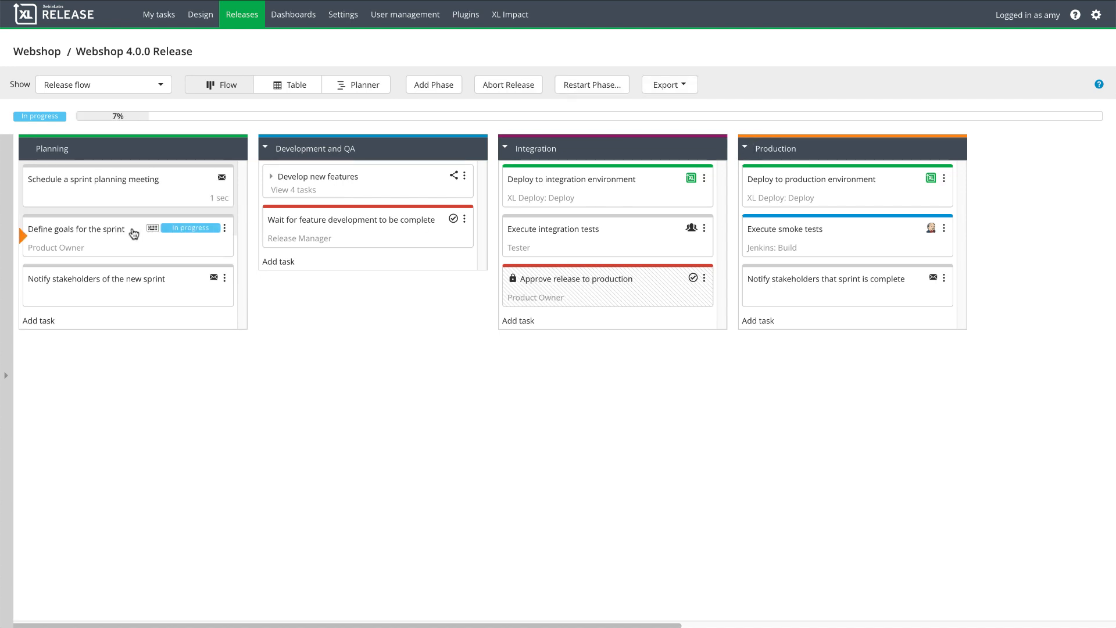
click(76, 228)
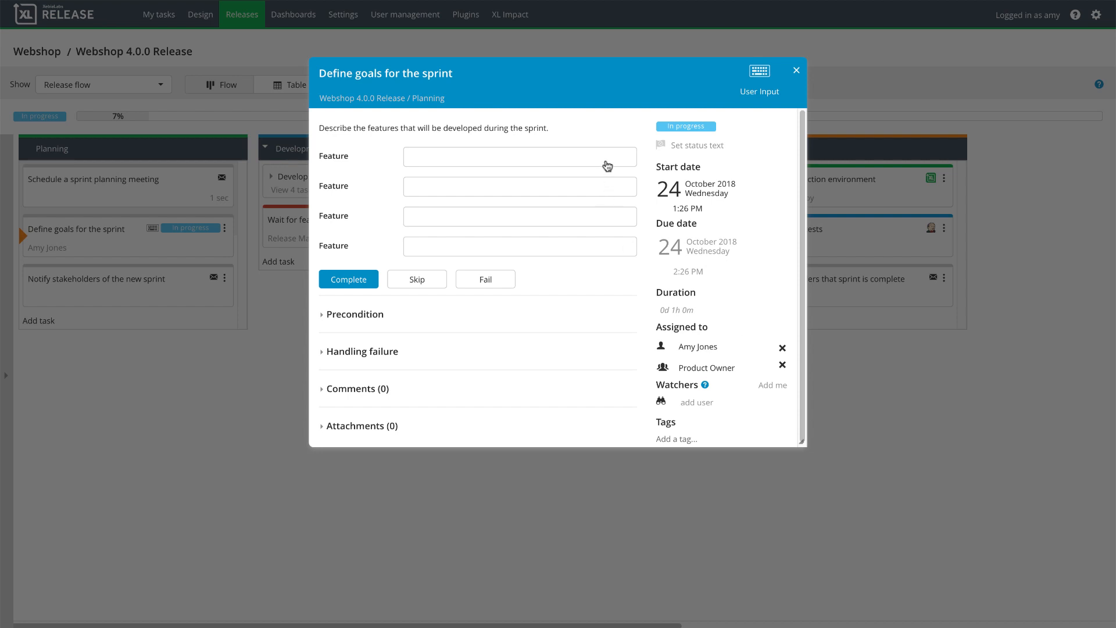
Enter sprint features, including 'User Profile', in Define goals for the sprint
text(Wi)
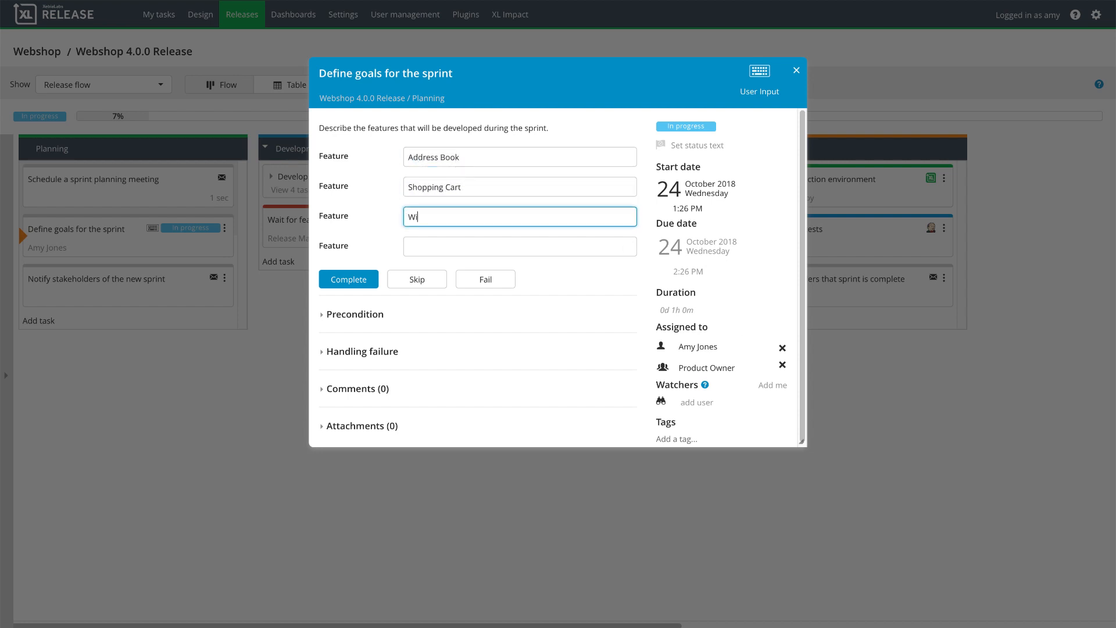
text(User Profile)
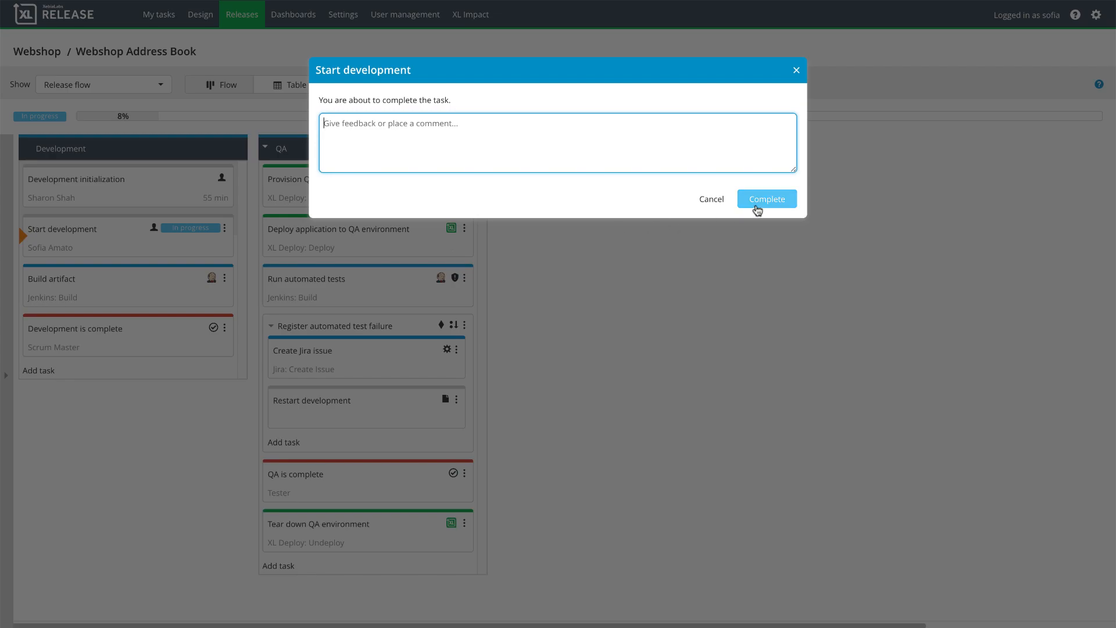
Complete Start development and retry the failed Build artifact task
click(767, 199)
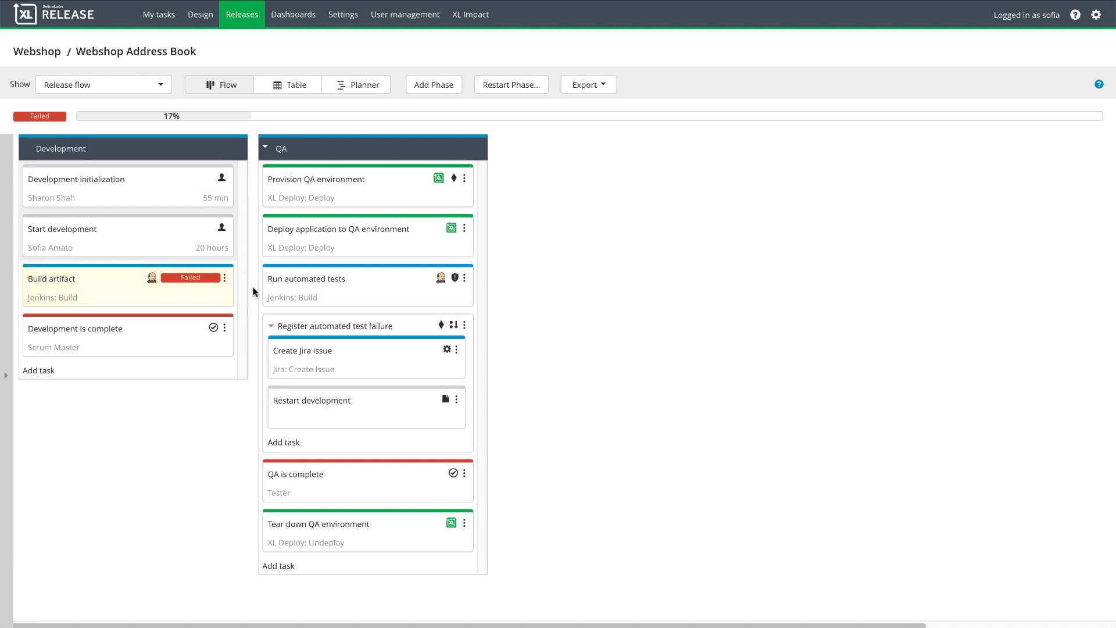
click(225, 279)
text(Retry the bu)
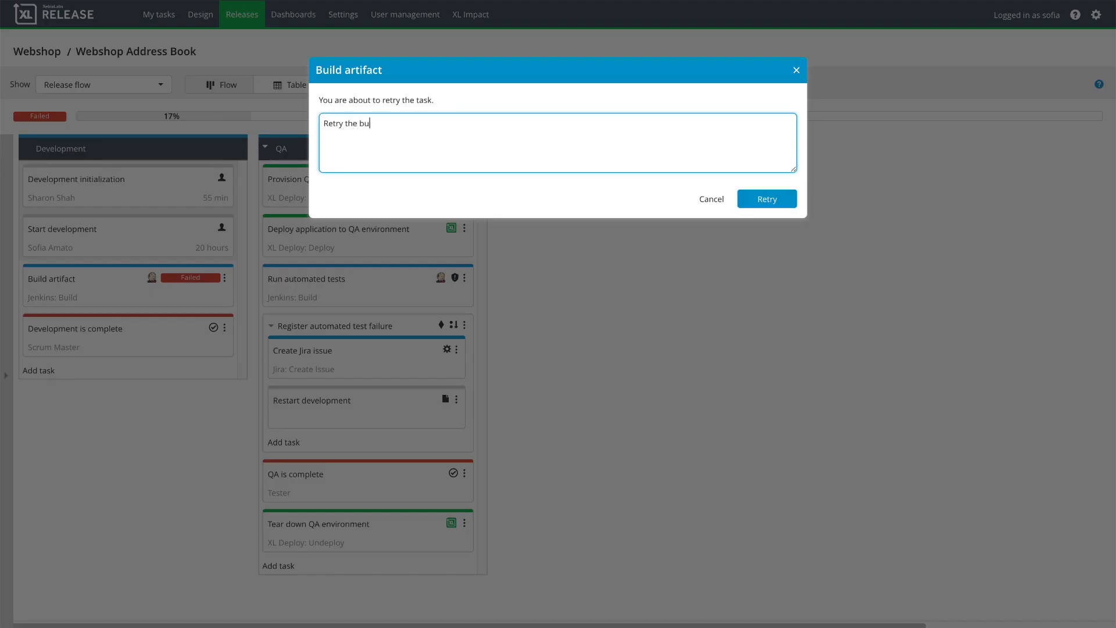
click(767, 199)
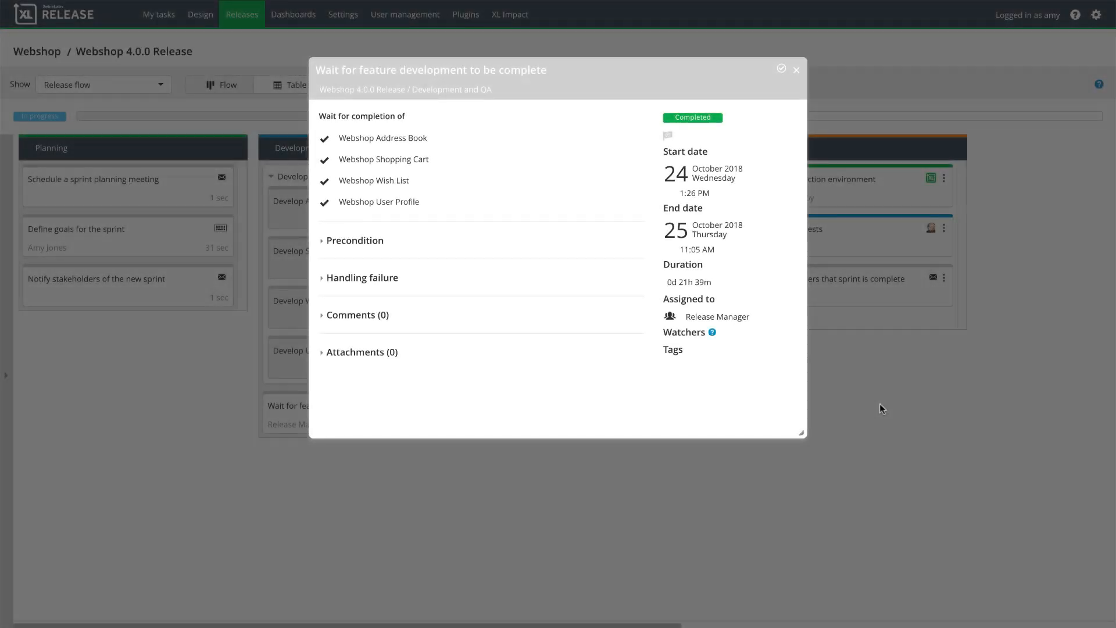
click(796, 69)
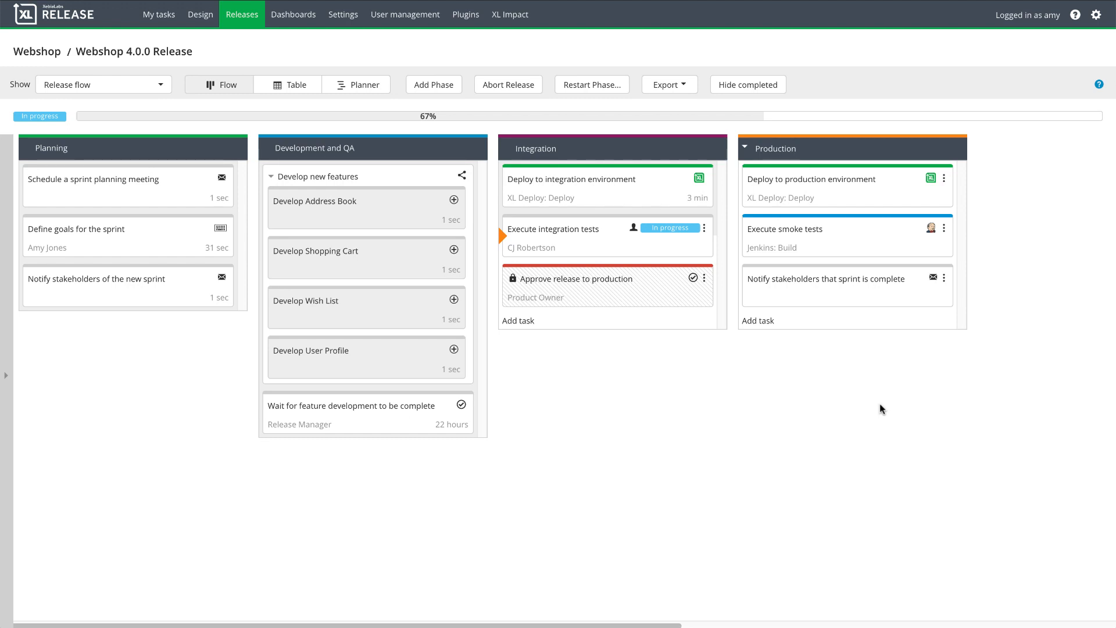
mouse_move(610, 117)
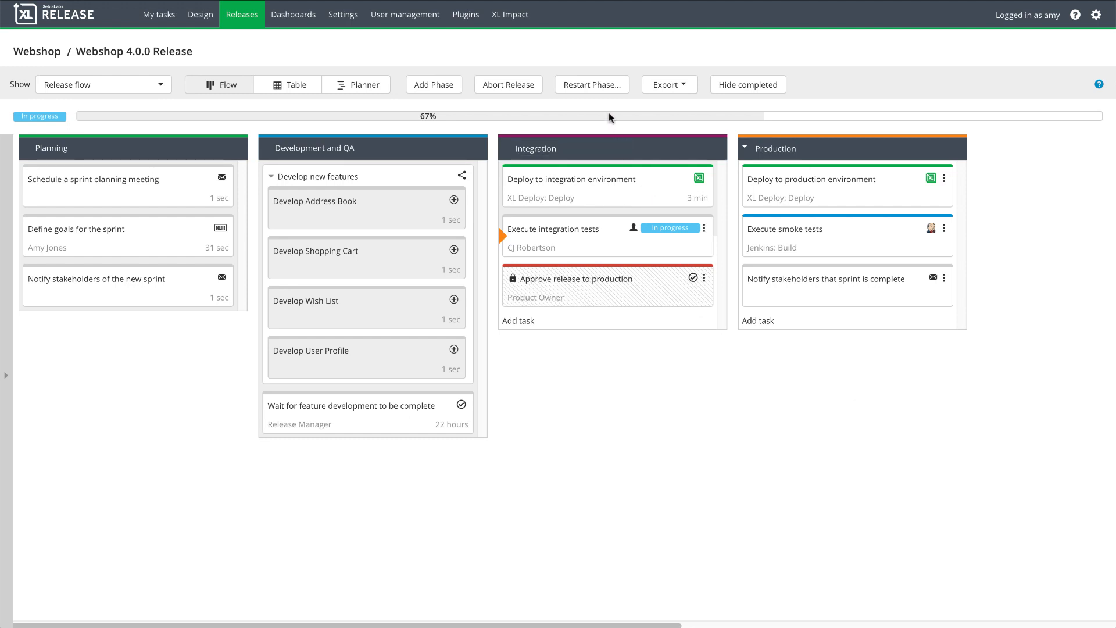
Restart Webshop 4.0.0 from the Development and QA phase, leaving it paused
click(592, 85)
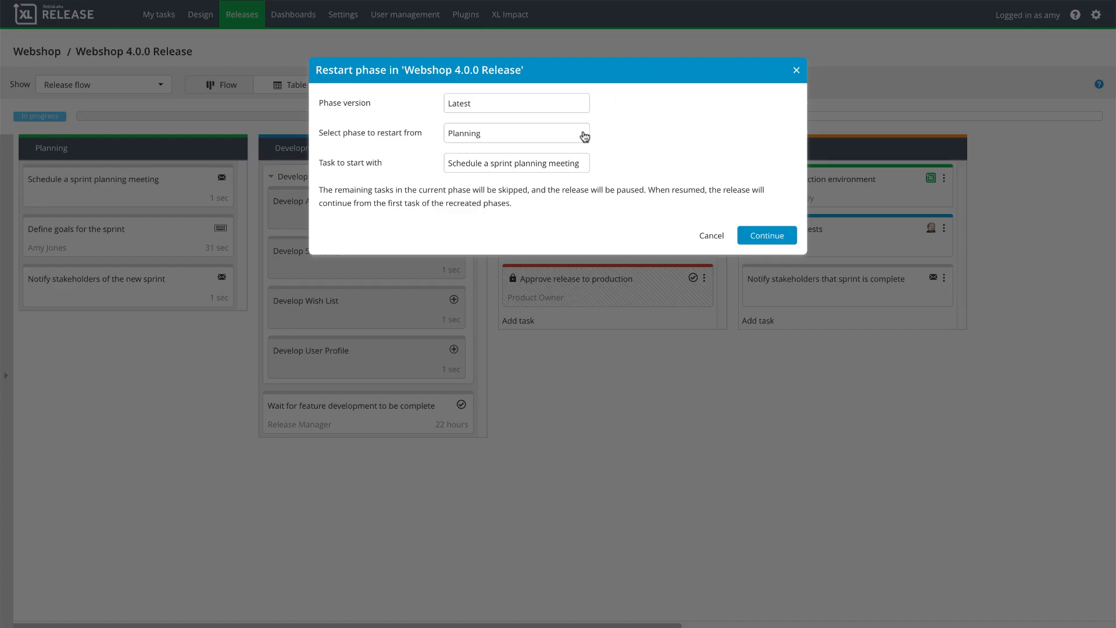
click(517, 133)
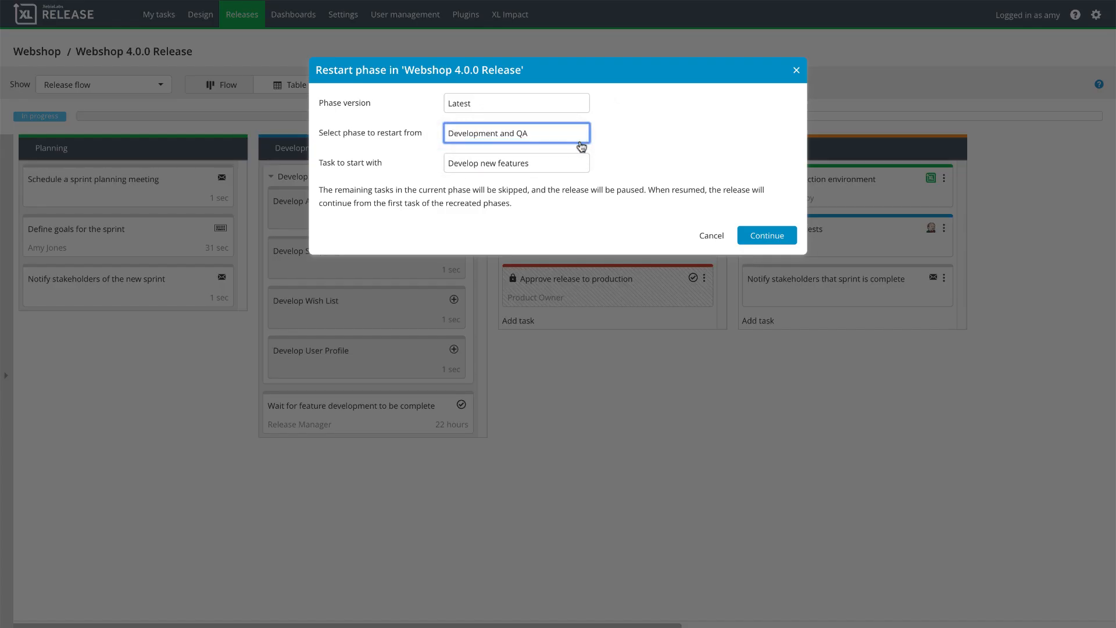
click(766, 236)
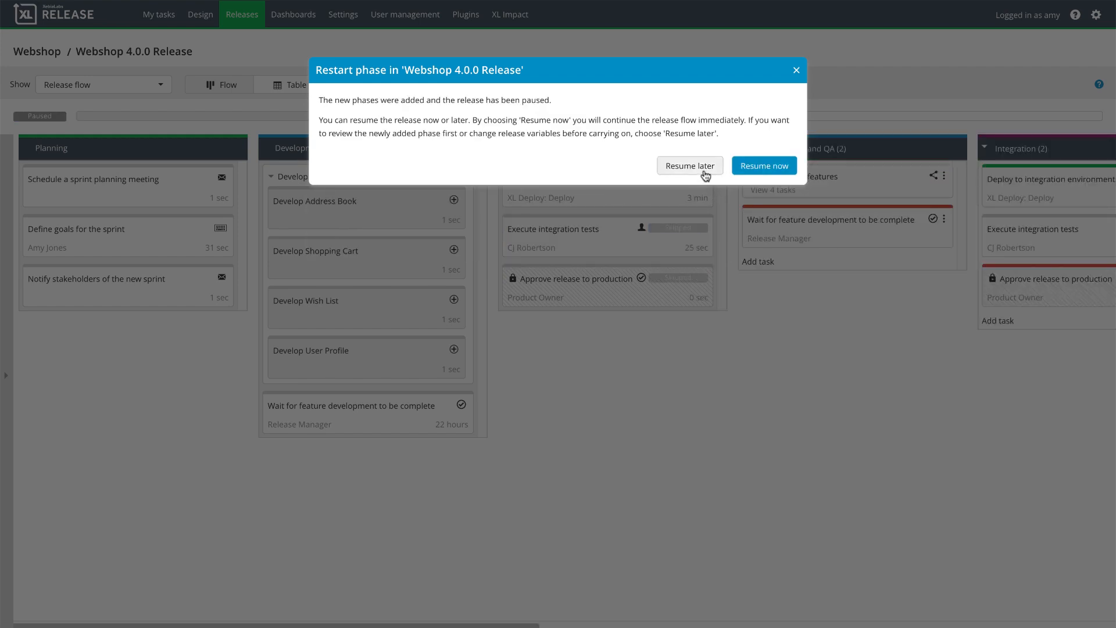
click(688, 165)
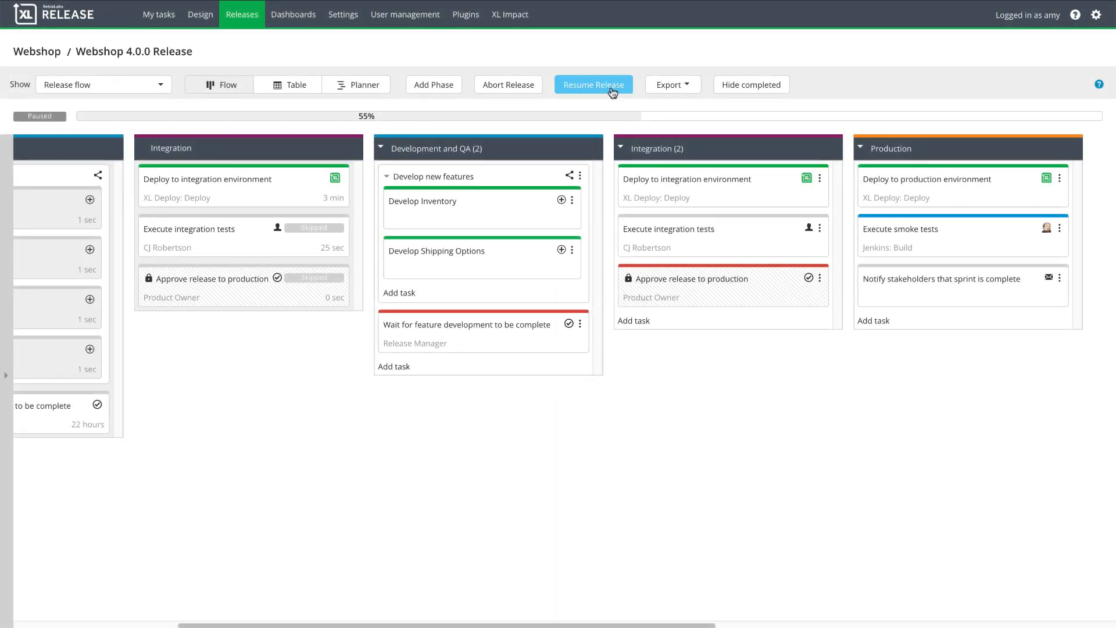
Resume the paused Webshop 4.0.0 release
click(593, 84)
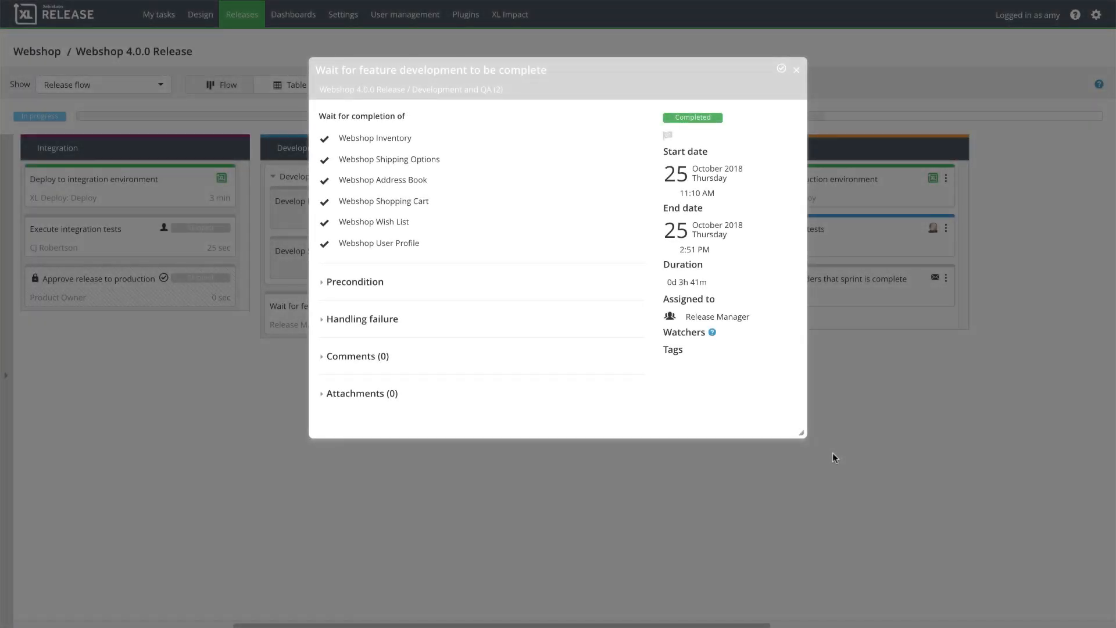
Close the completed wait task's details dialog
click(797, 69)
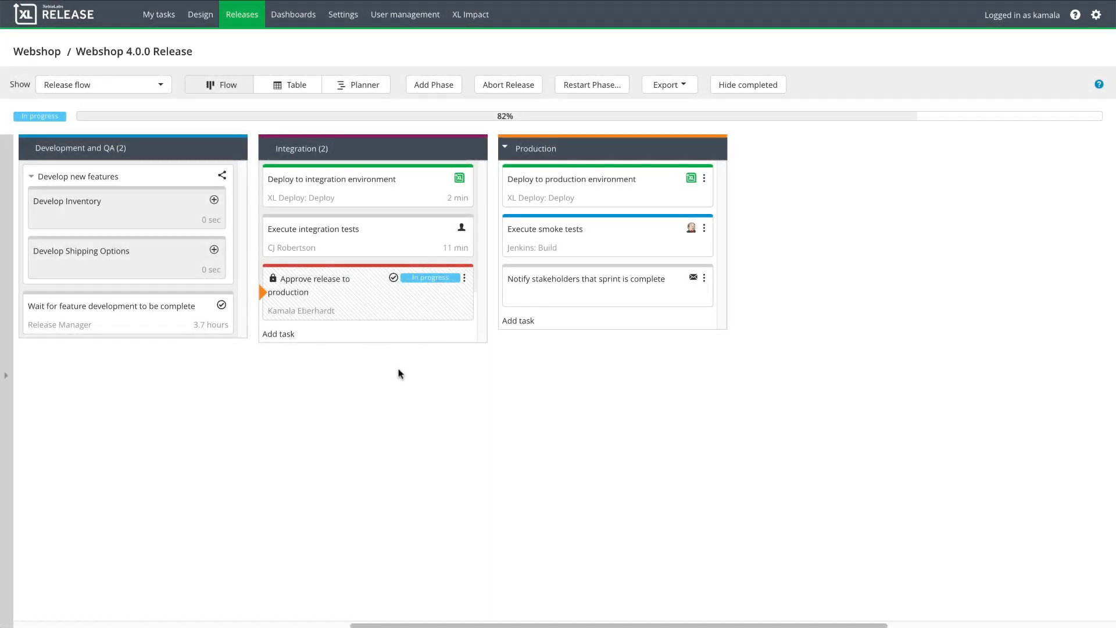
Open Approve release to production and mark the release approved for production
click(313, 285)
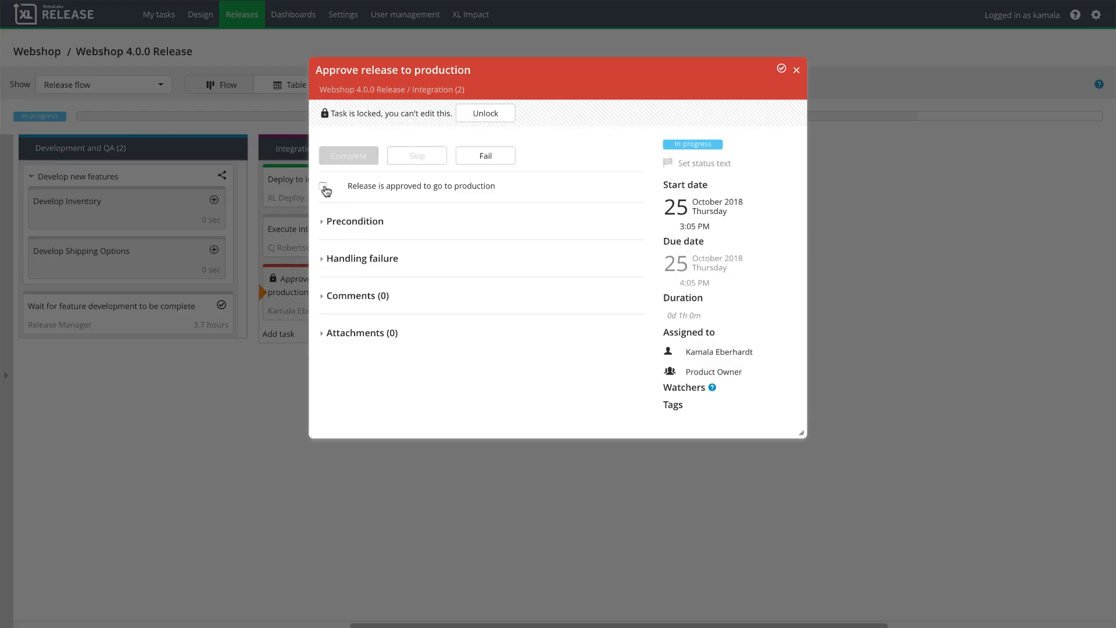
click(797, 69)
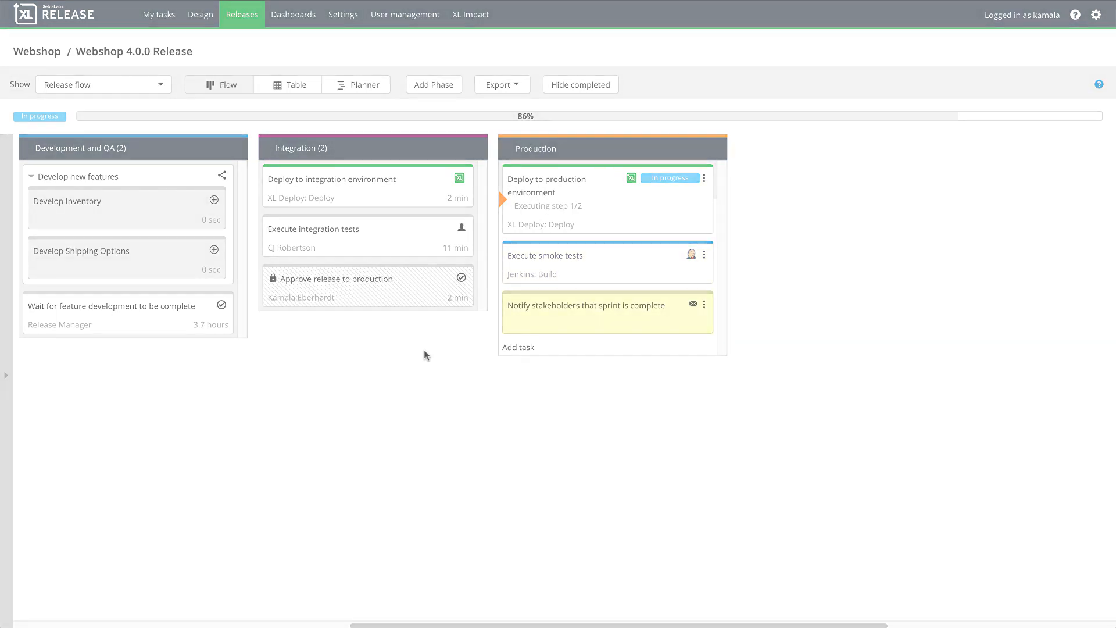
Open Webshop 4.0.0 Release from the Release value stream dashboard
click(293, 14)
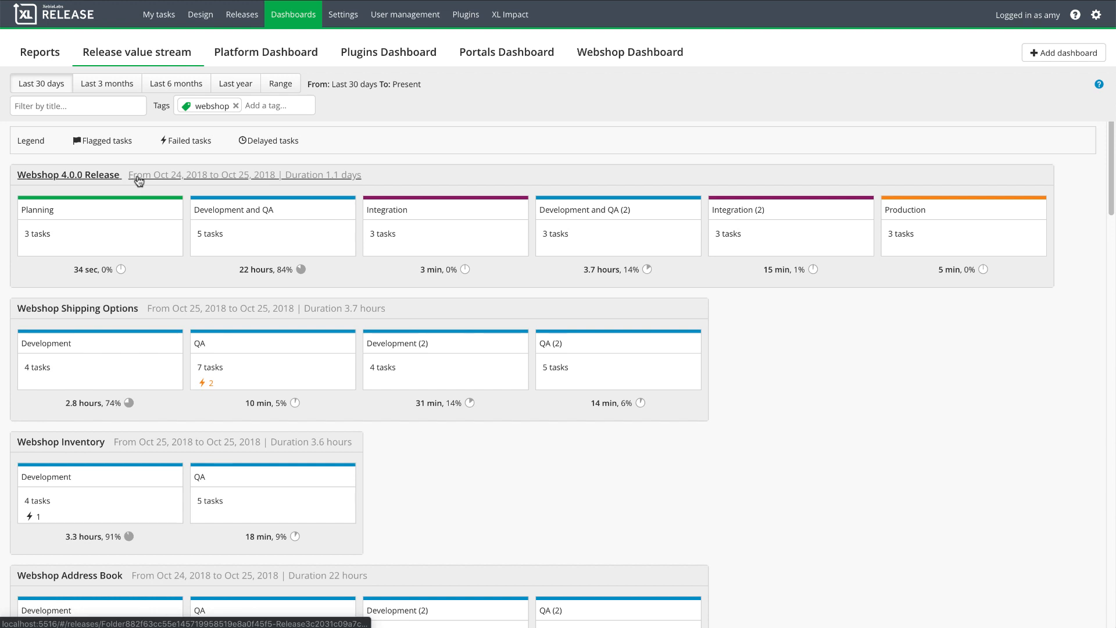
click(69, 174)
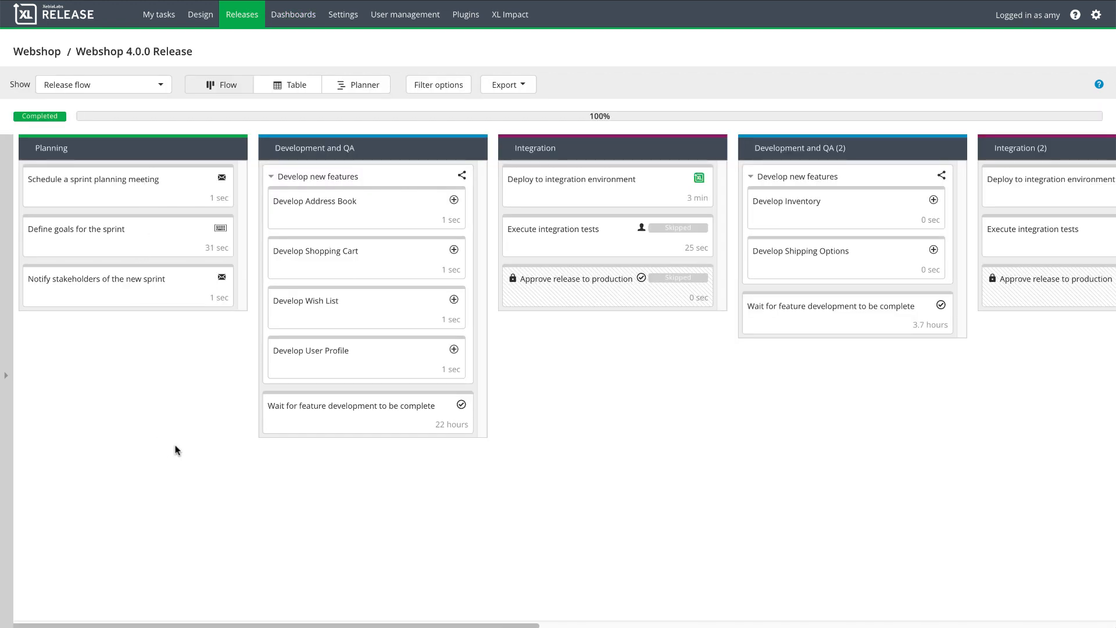